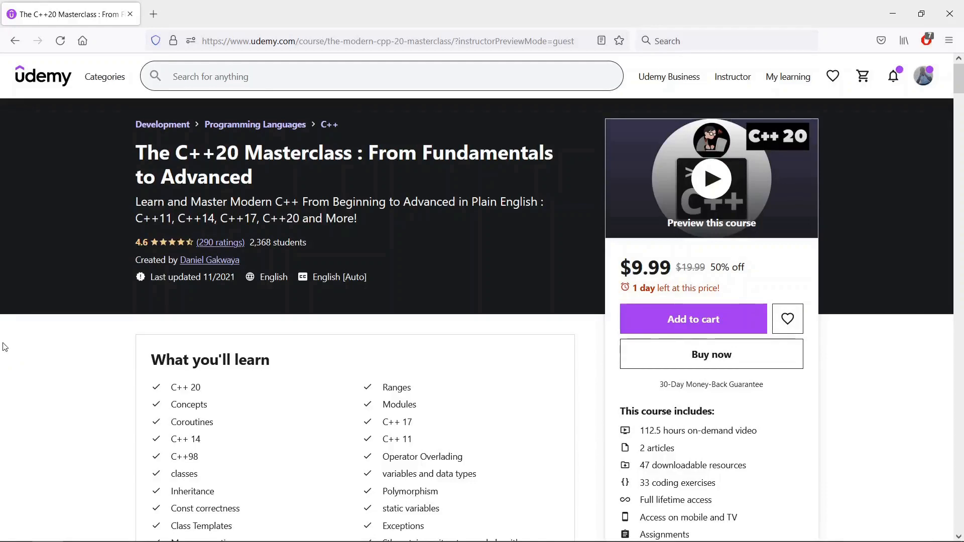
mouse_move(145, 232)
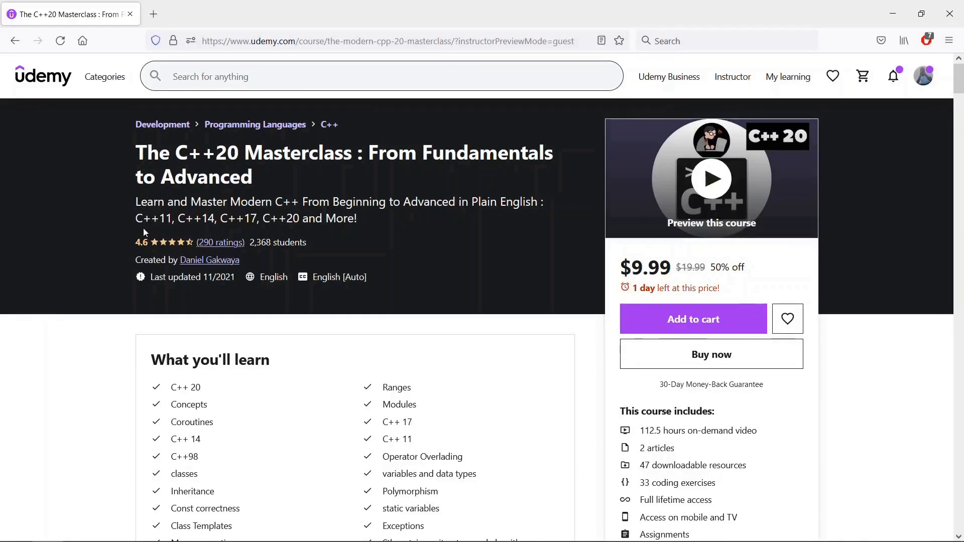
mouse_move(125, 175)
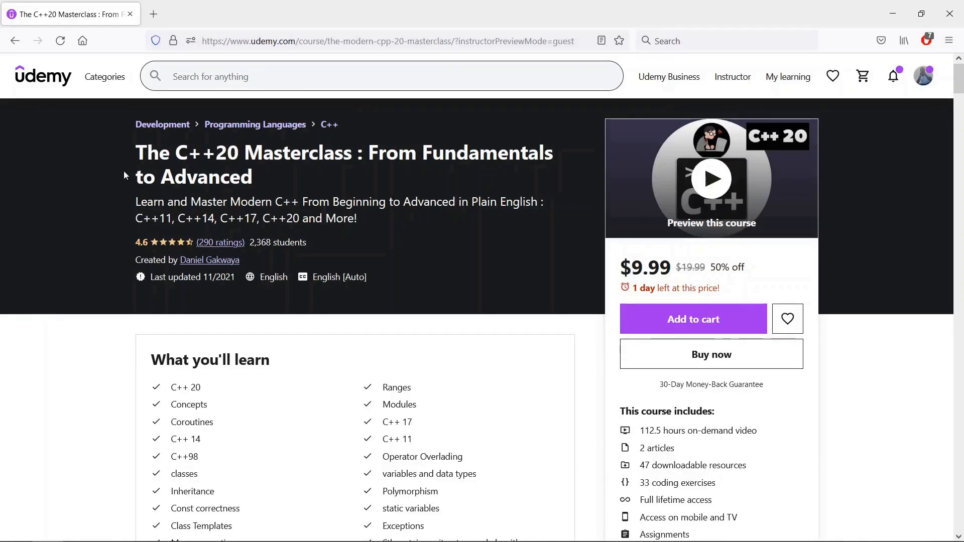
Expand the C++ 20 Concepts and C++ 20 Modules curriculum sections to list their lectures.
scroll(down, 3)
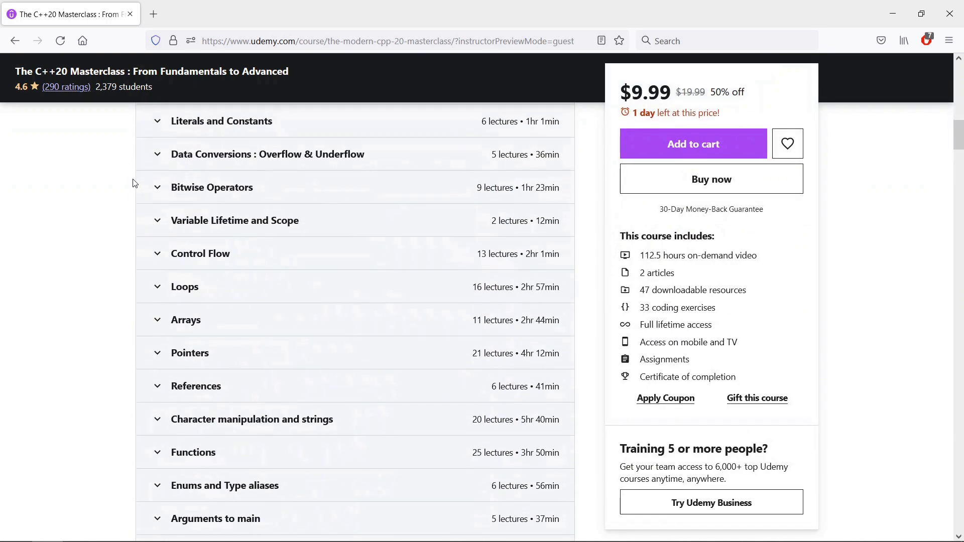
scroll(down, 3)
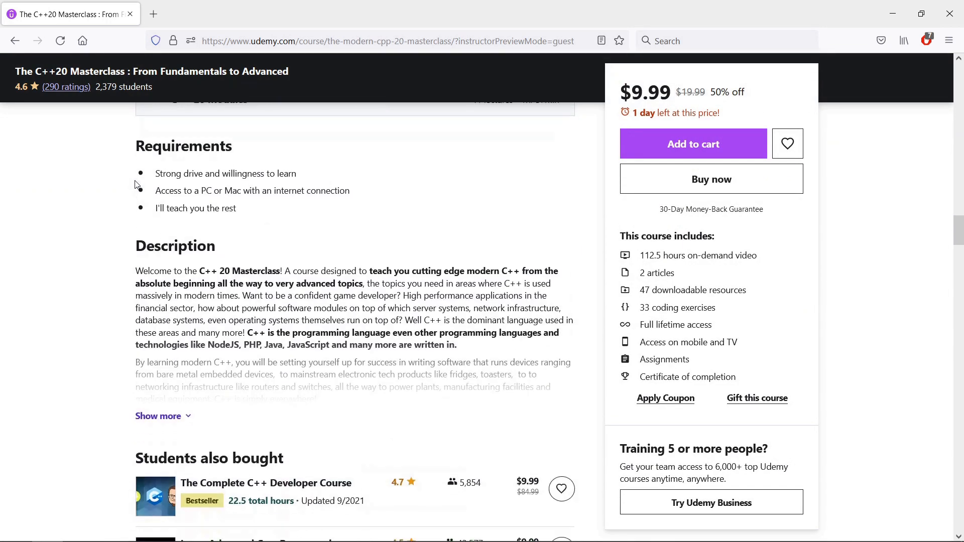
scroll(up, 3)
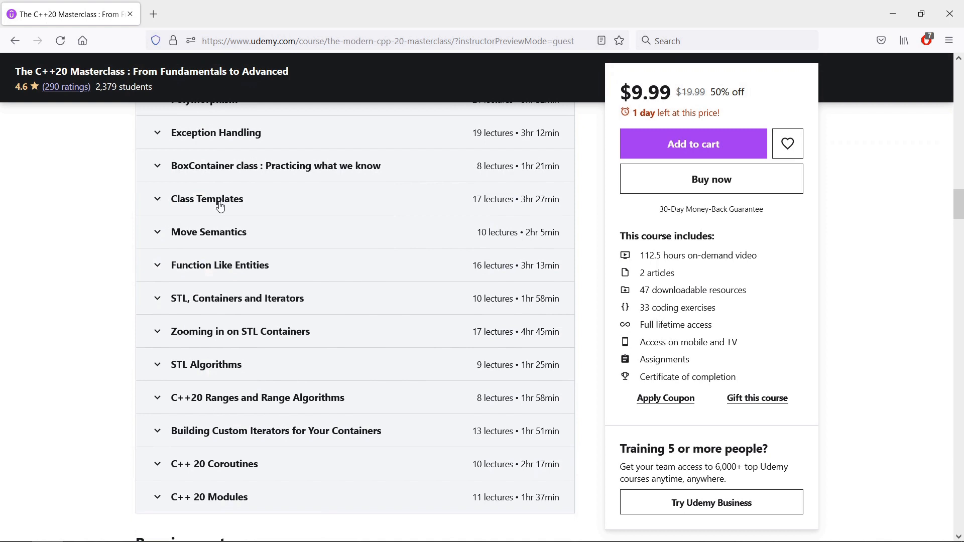
scroll(up, 3)
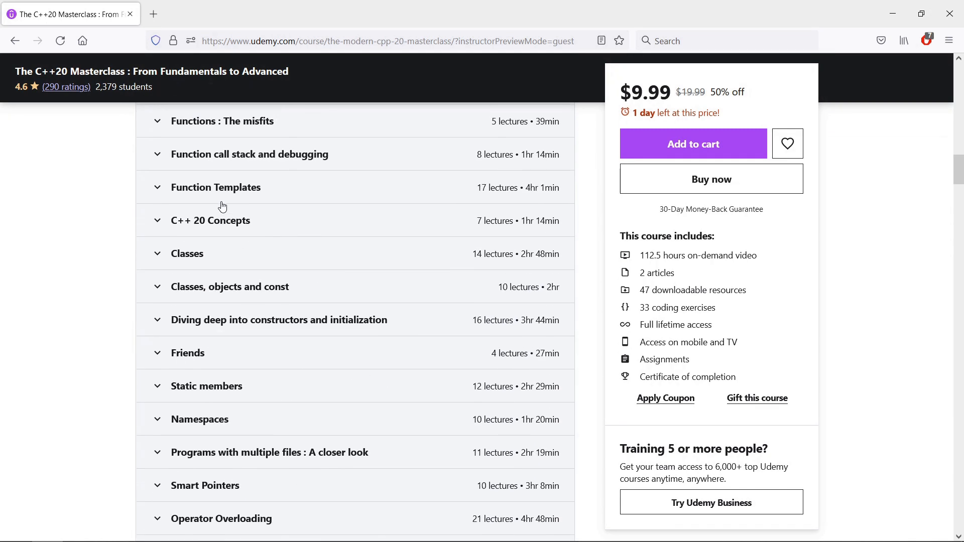
scroll(down, 3)
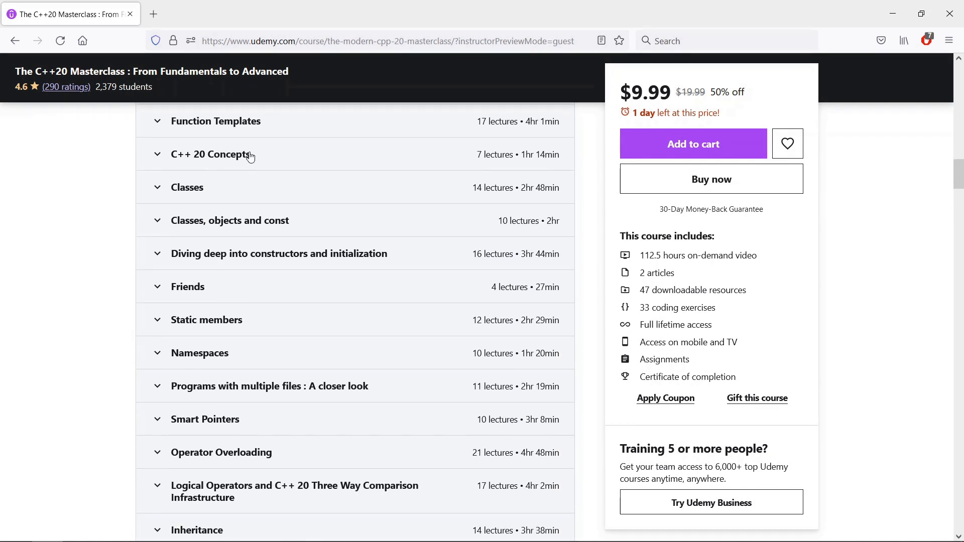
click(210, 155)
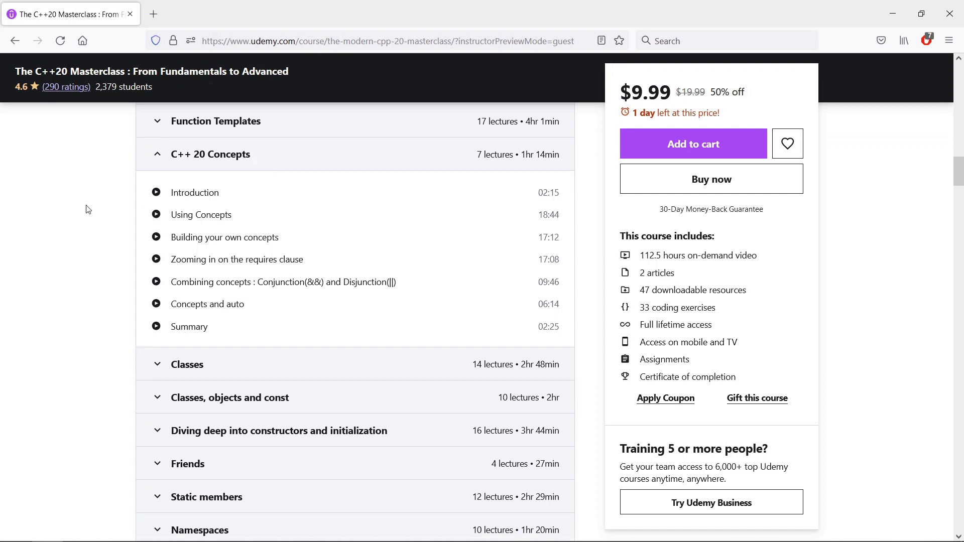
scroll(down, 3)
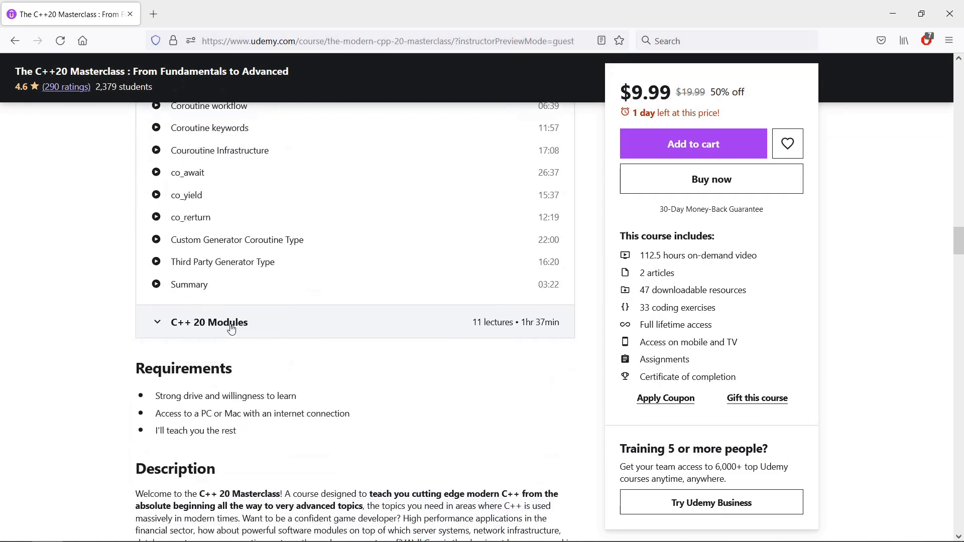
click(209, 322)
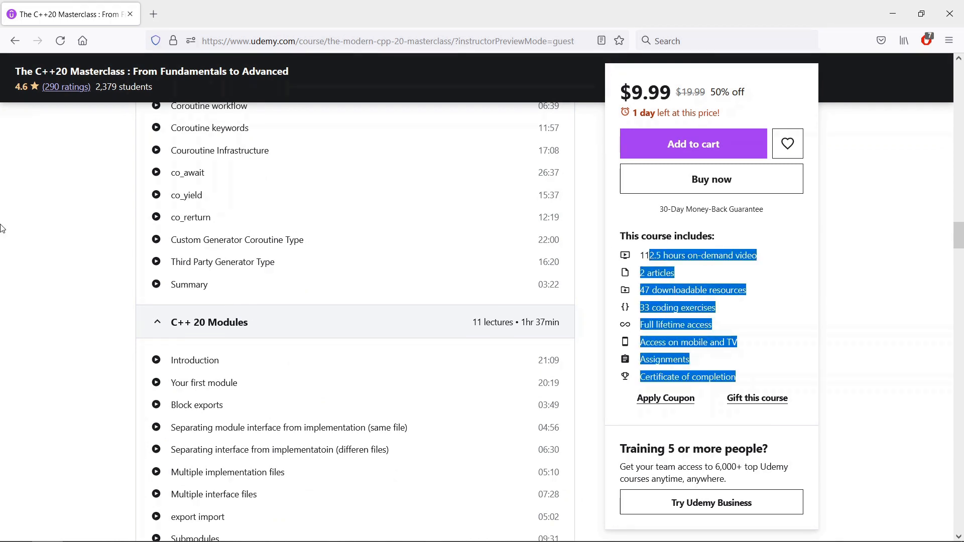
Scroll down through the remaining curriculum to the course reviews.
scroll(down, 3)
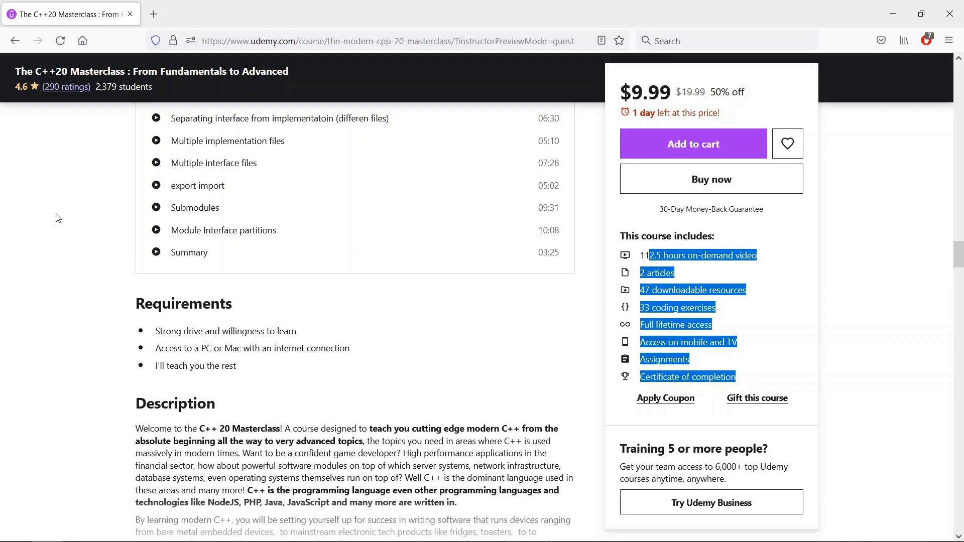
scroll(down, 3)
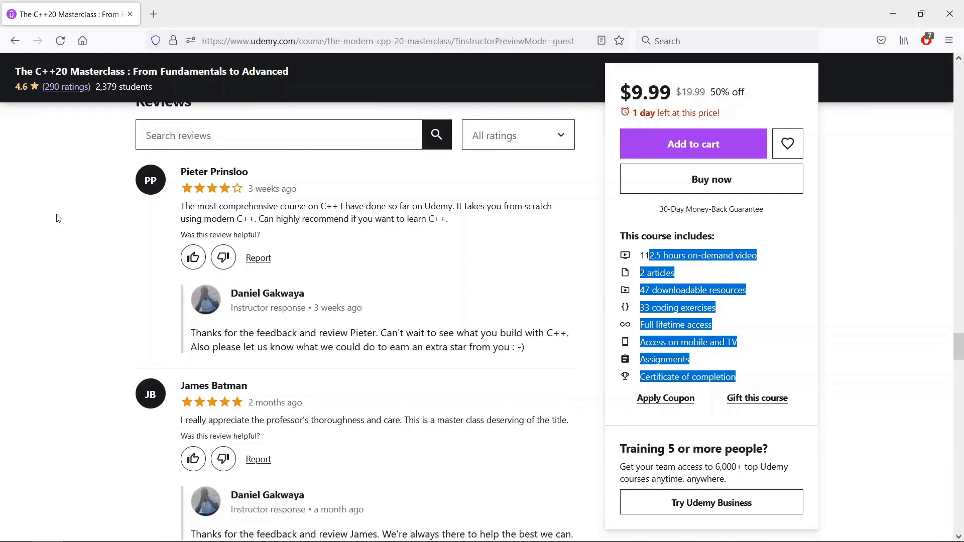
scroll(down, 3)
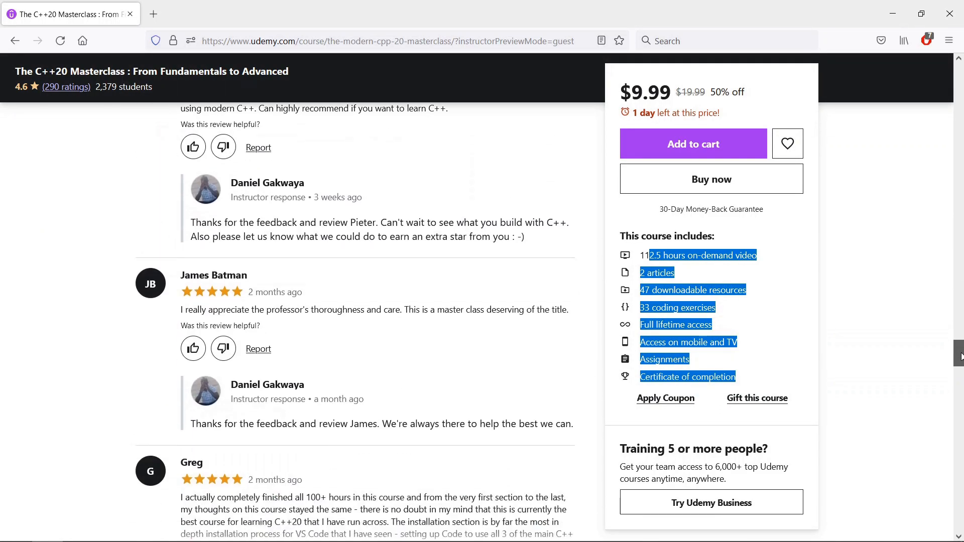
scroll(down, 3)
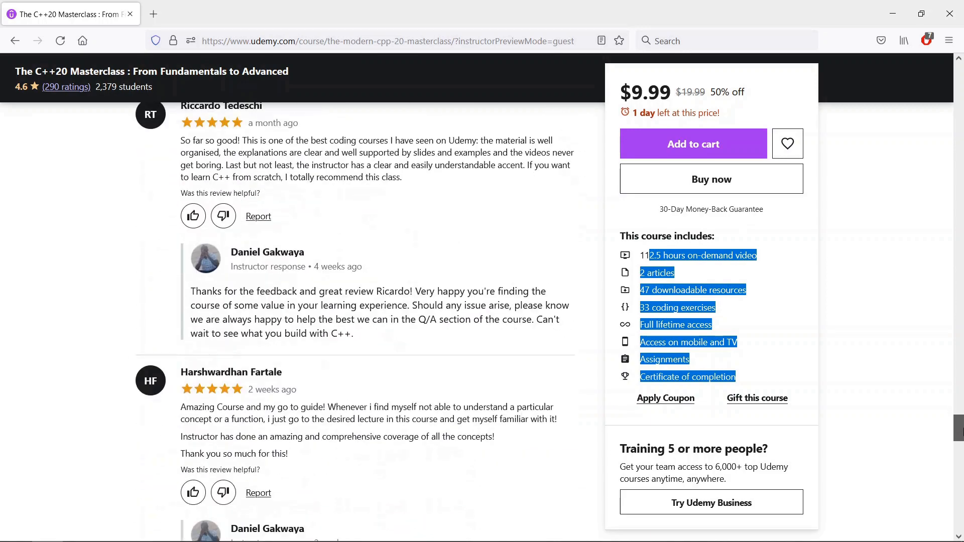
scroll(down, 3)
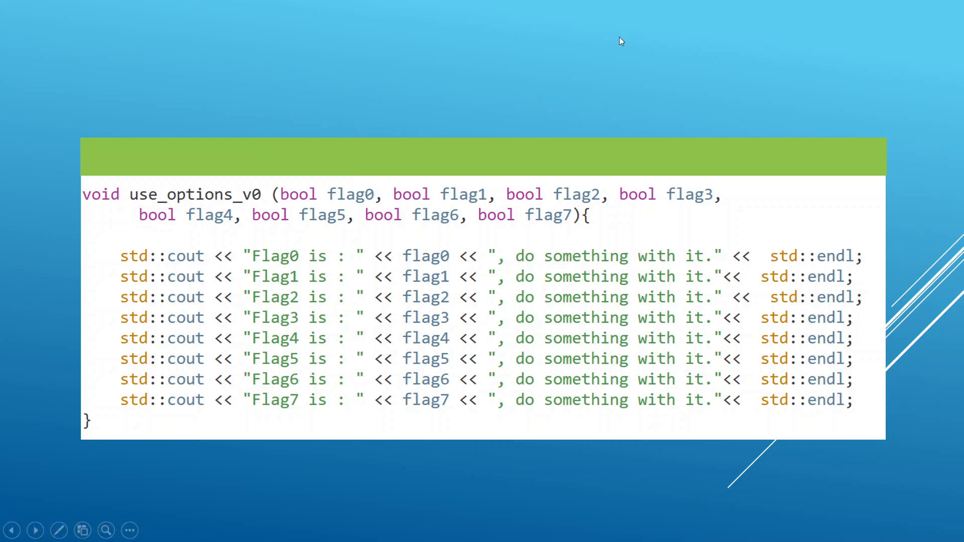
mouse_move(493, 142)
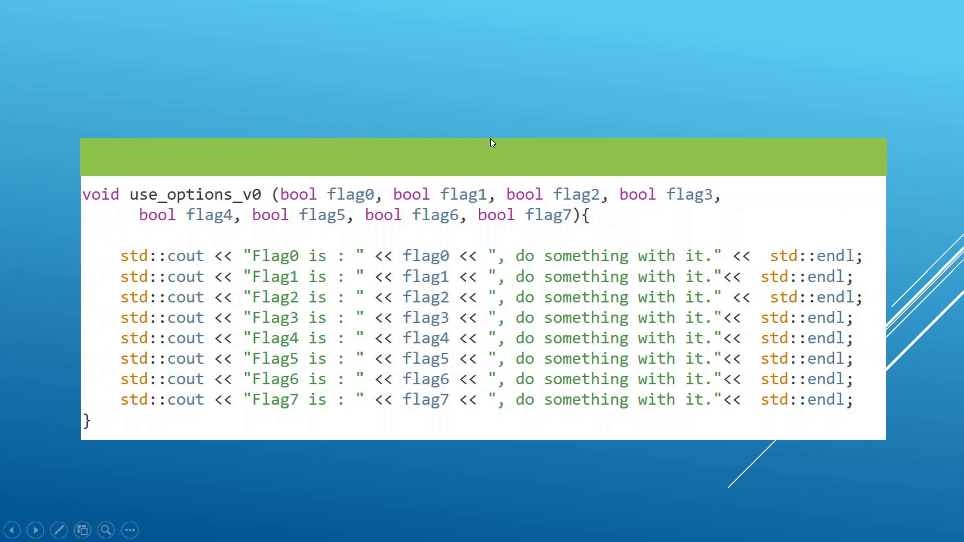
mouse_move(305, 196)
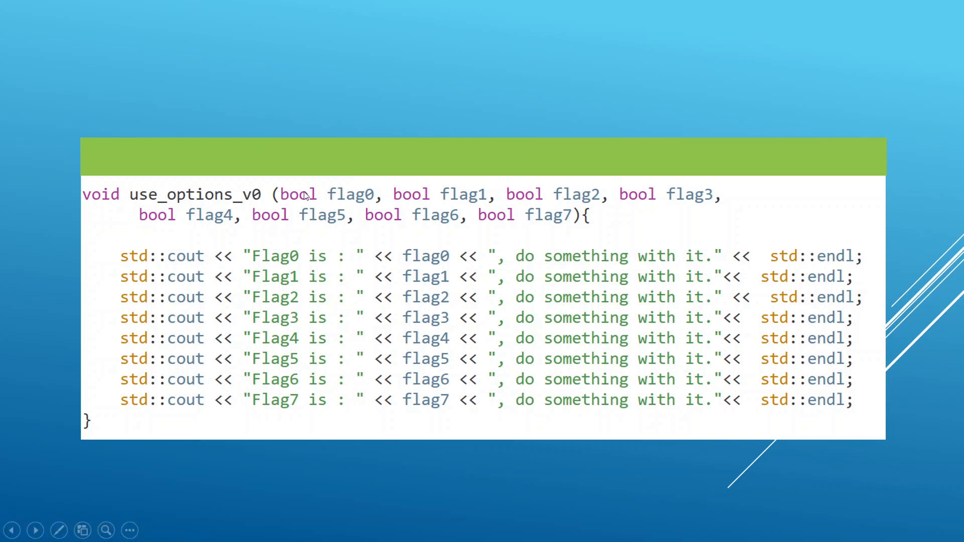
mouse_move(338, 209)
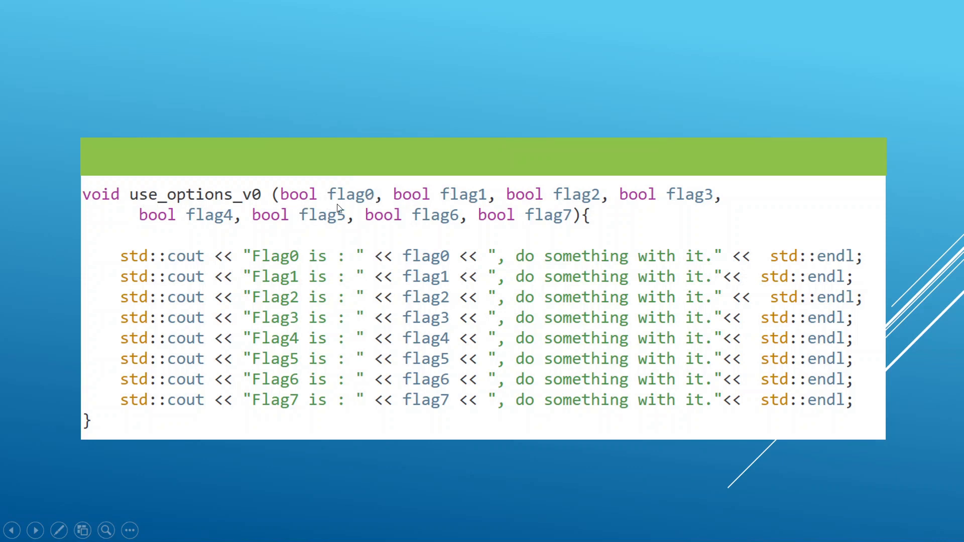
mouse_move(373, 174)
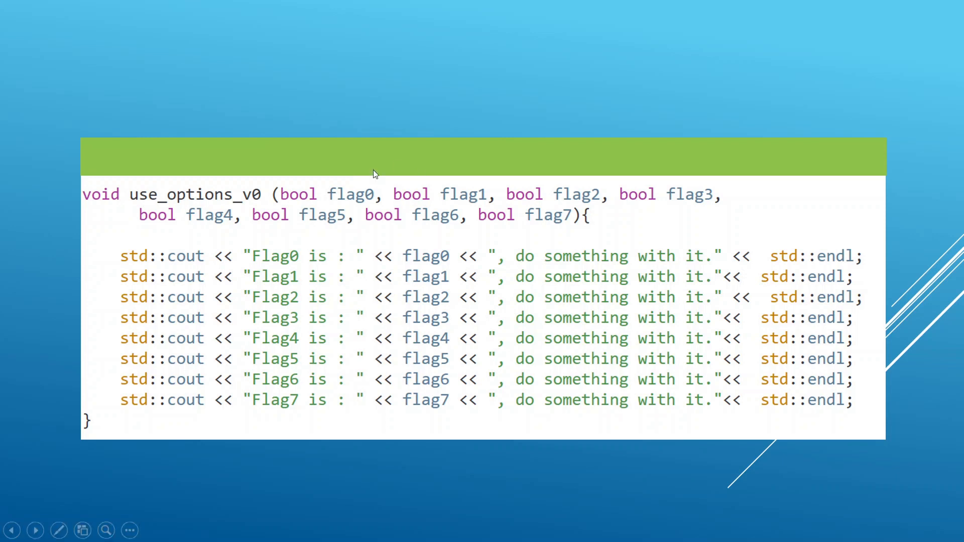
mouse_move(70, 277)
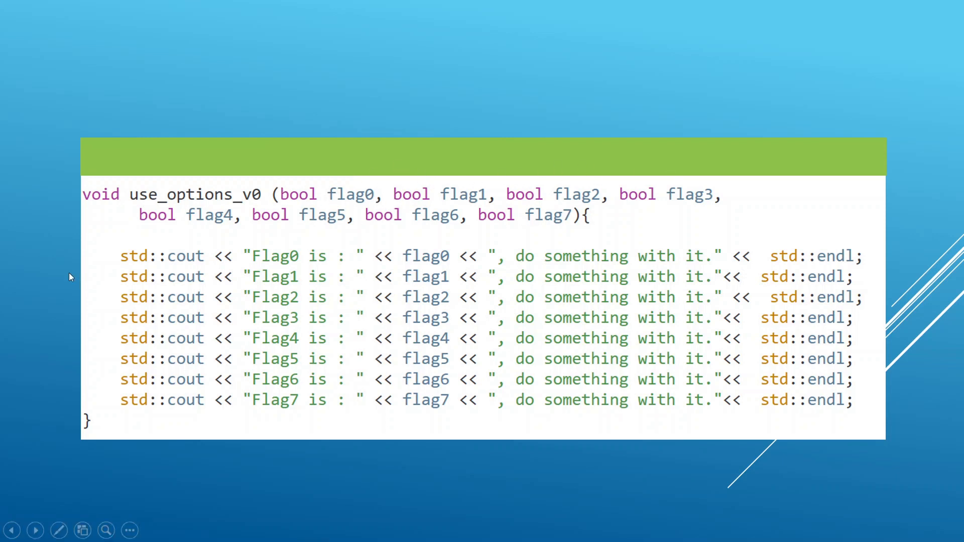
mouse_move(93, 300)
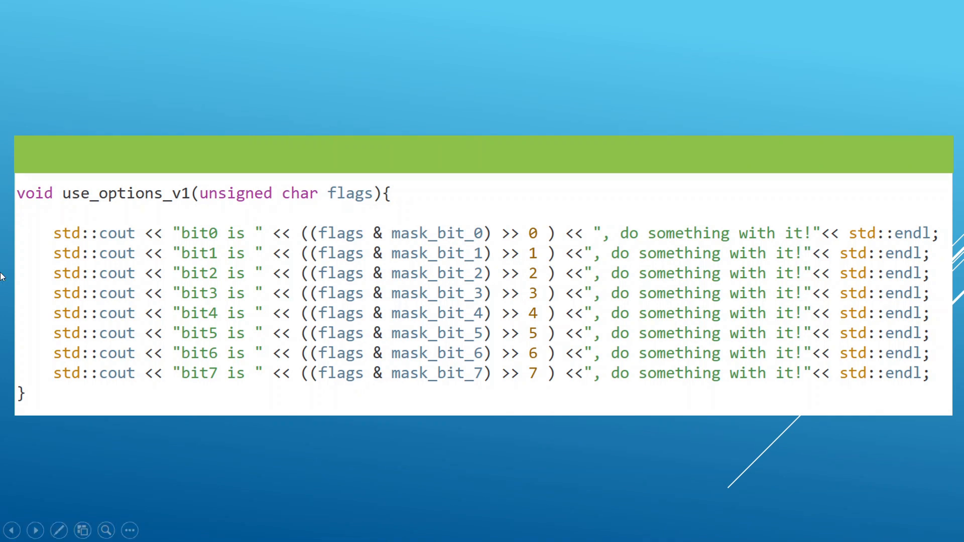
mouse_move(308, 229)
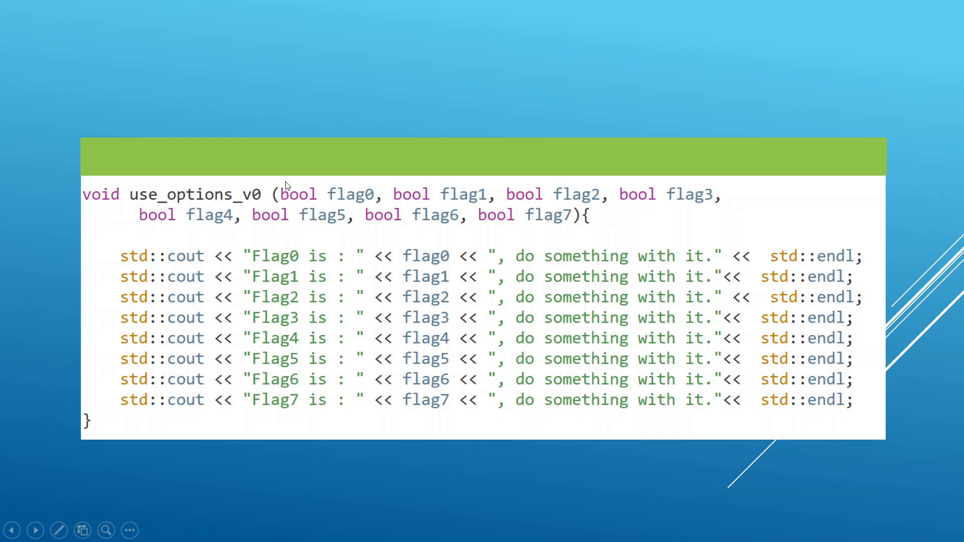
mouse_move(508, 225)
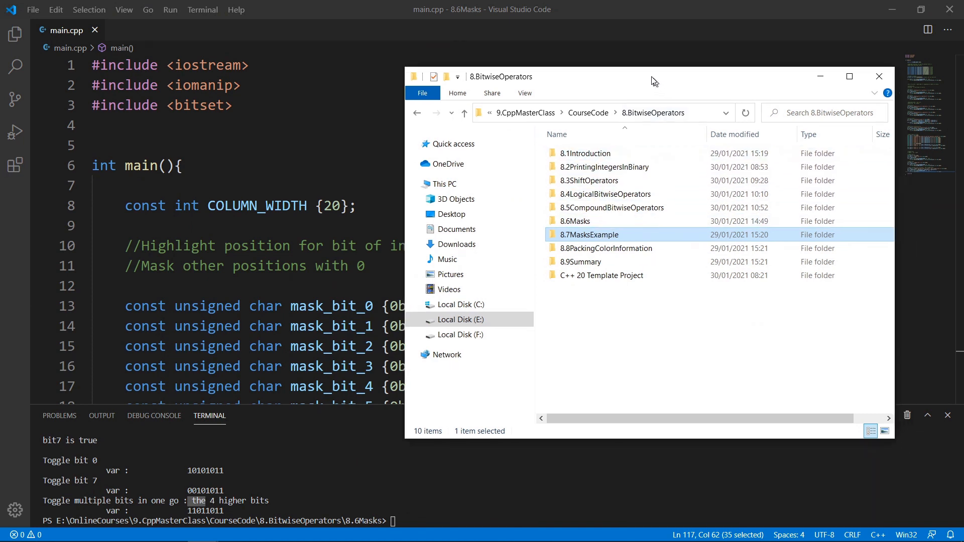
Check that 8.7MasksExample contains .vscode and main.cpp like the C++ 20 Template Project.
double_click(602, 276)
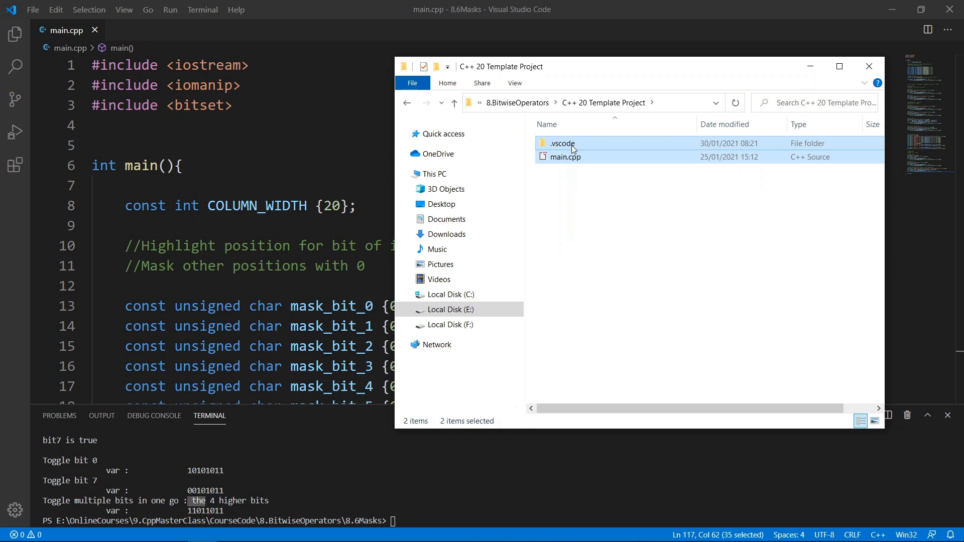
click(454, 103)
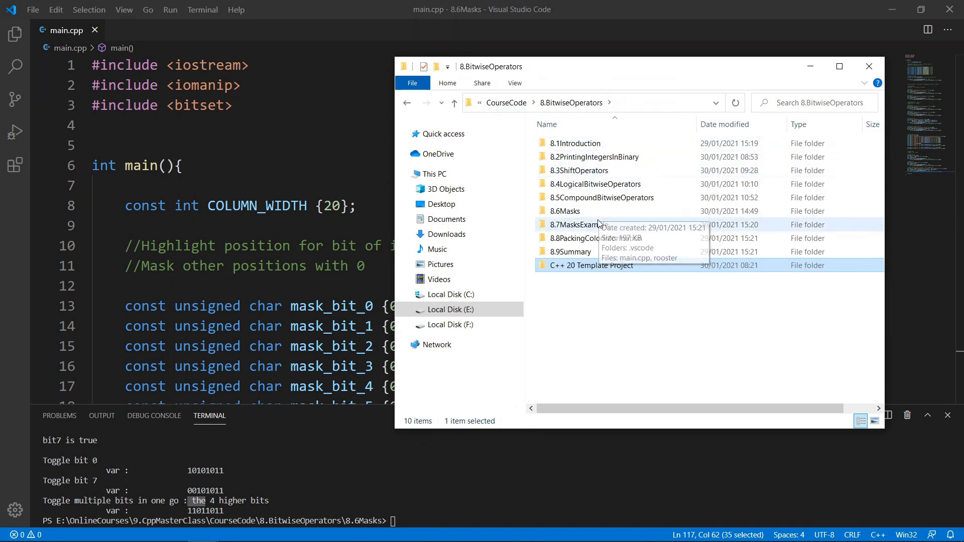
click(580, 224)
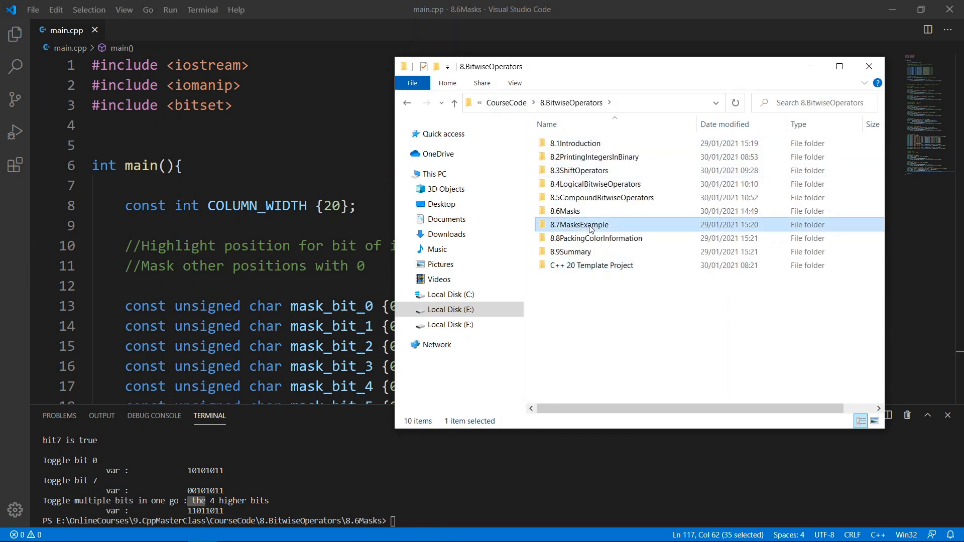
double_click(578, 224)
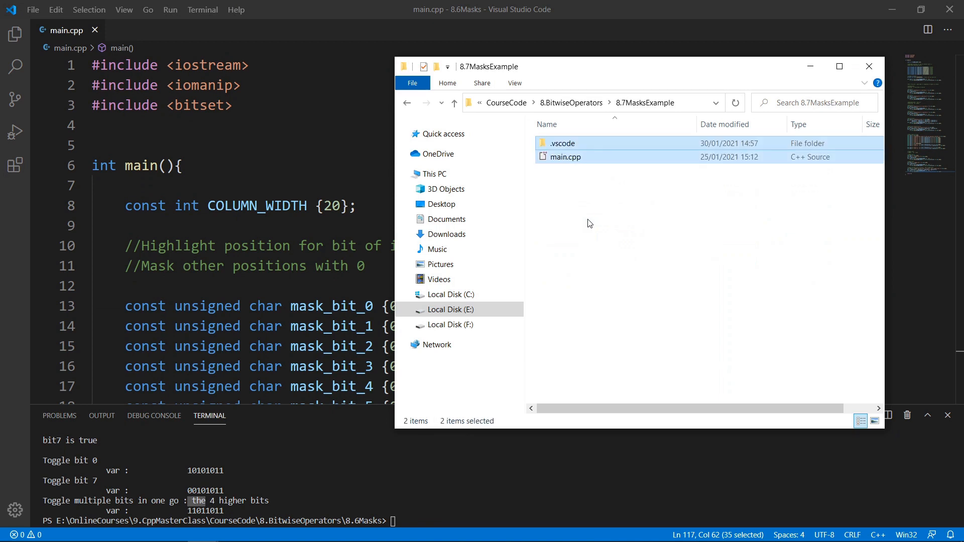
click(454, 102)
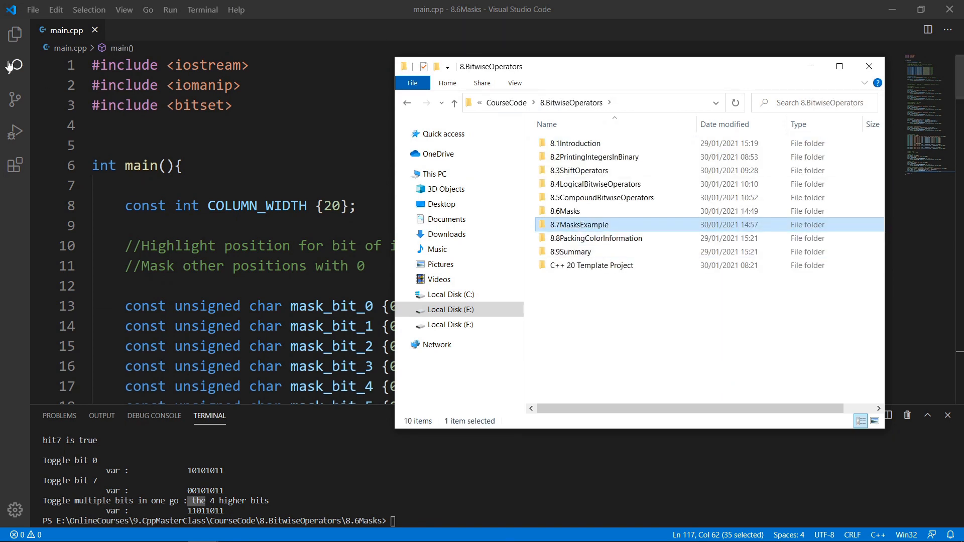
Open the 8.7MasksExample lesson folder in Visual Studio Code via File > Open Folder.
click(32, 9)
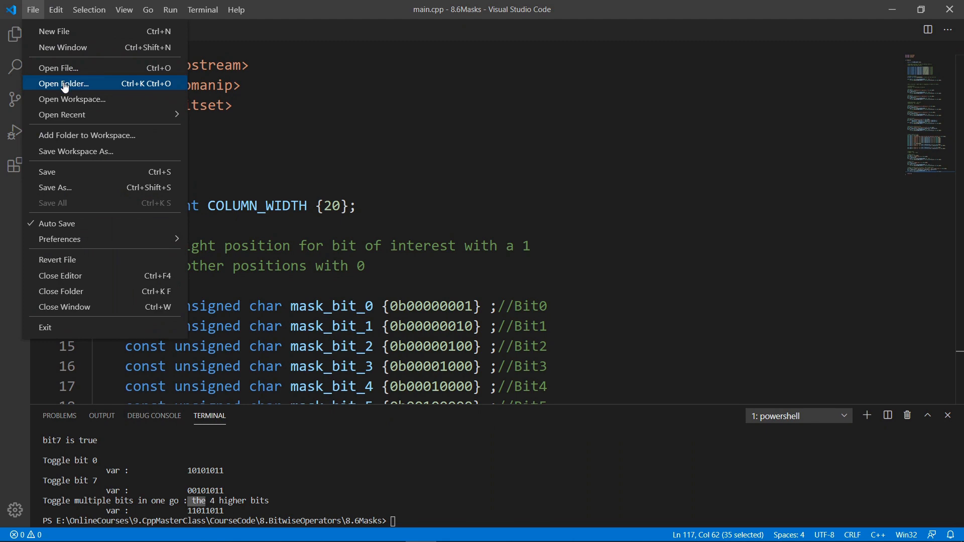
click(64, 83)
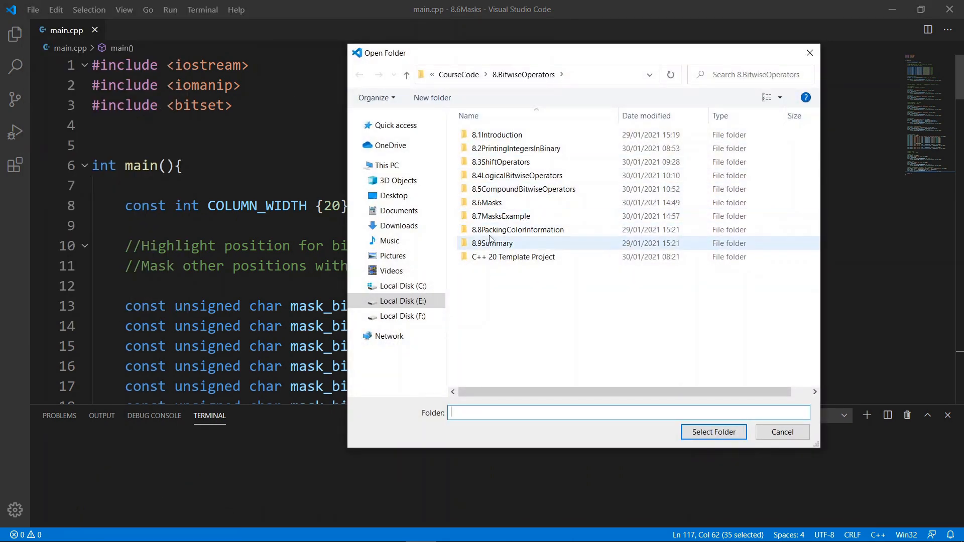
double_click(501, 216)
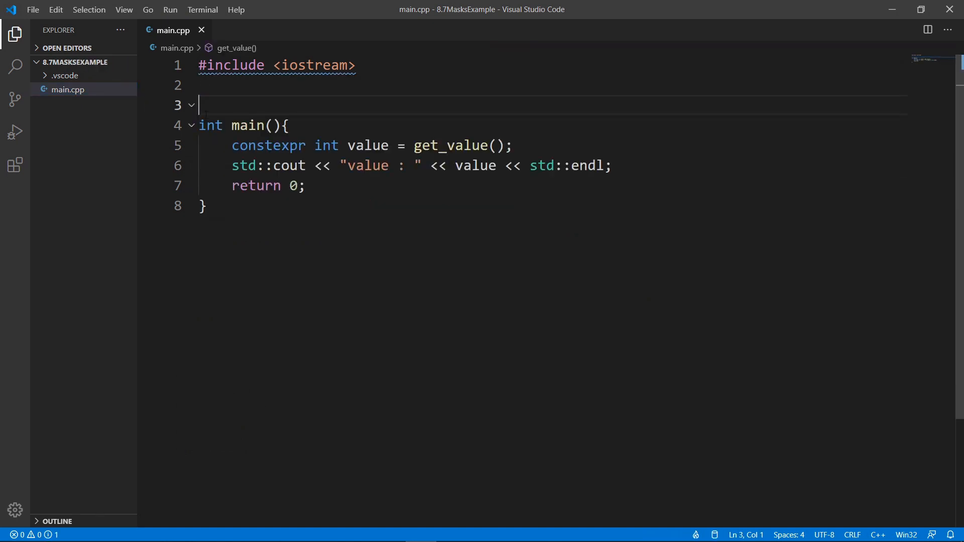
Replace the starter main with use_options_v0 taking eight bools and call use_options_v0(0,0,1,1,1,0,1,0);.
click(302, 146)
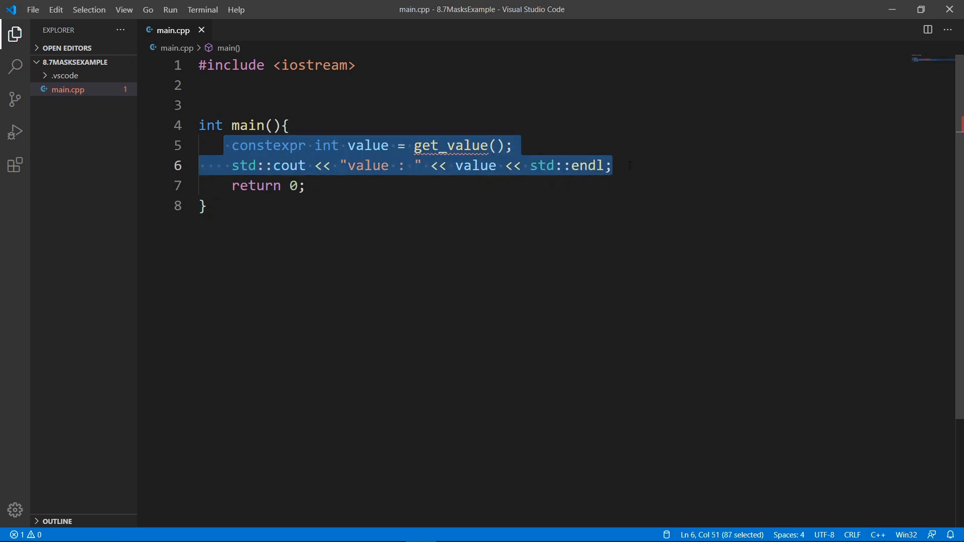
key(Delete)
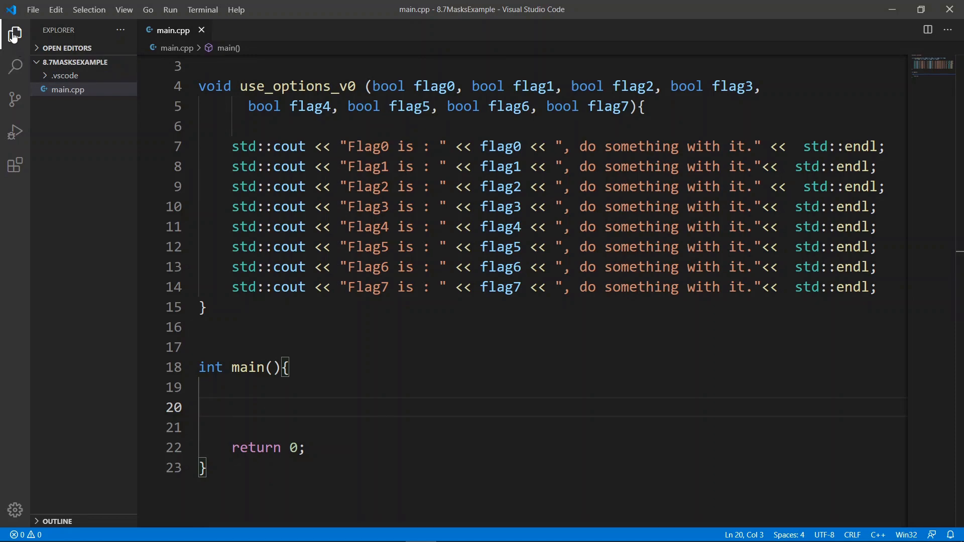
click(15, 34)
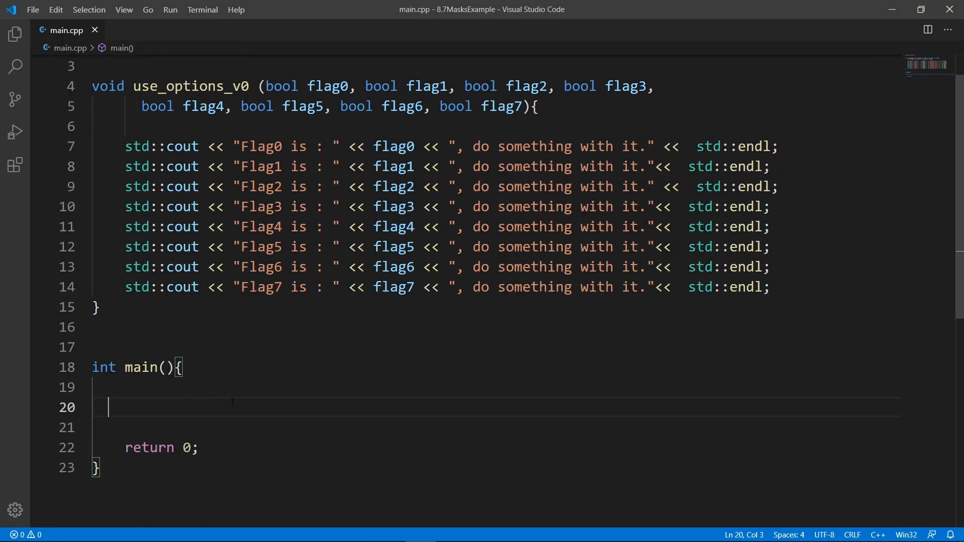
key(Enter)
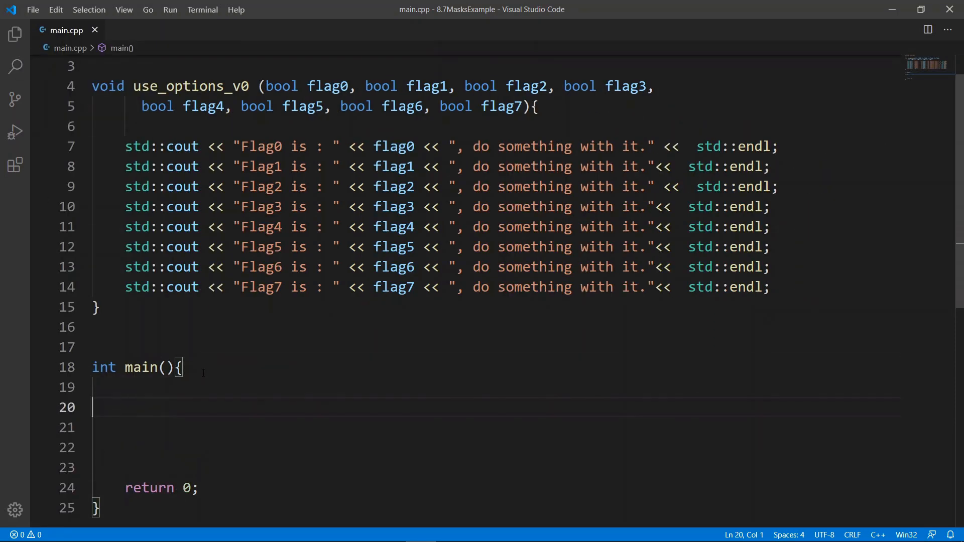
text(use_options_v0(0,0,1,1,1,0,1,0);)
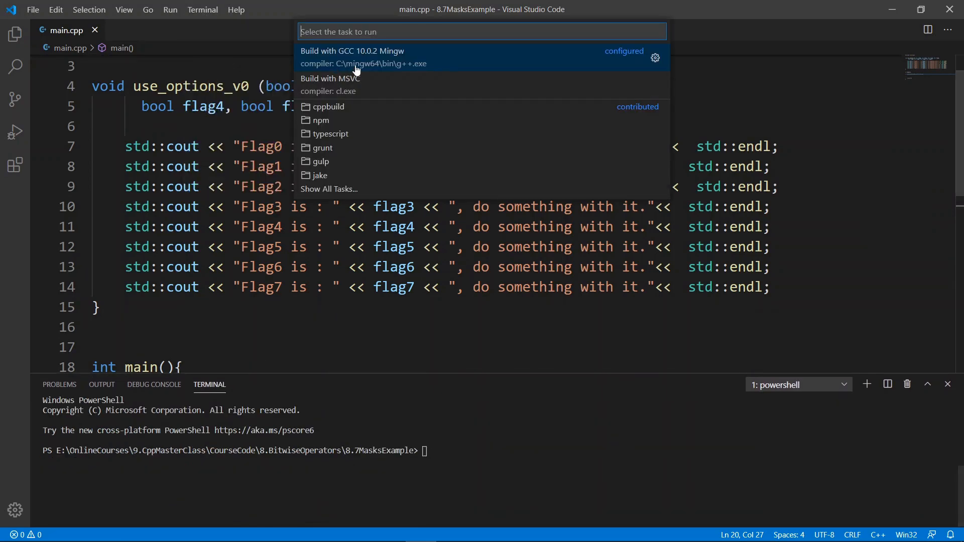
Build with GCC and run .\rooster.exe so the terminal prints Flag0 to Flag7 as 0,0,1,1,1,0,1,0.
click(353, 51)
text(roo)
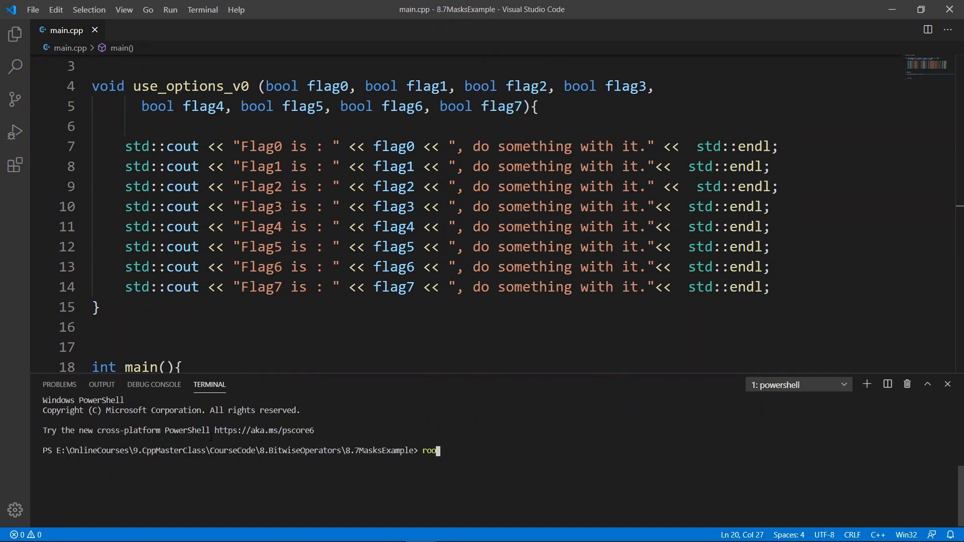
key(Return)
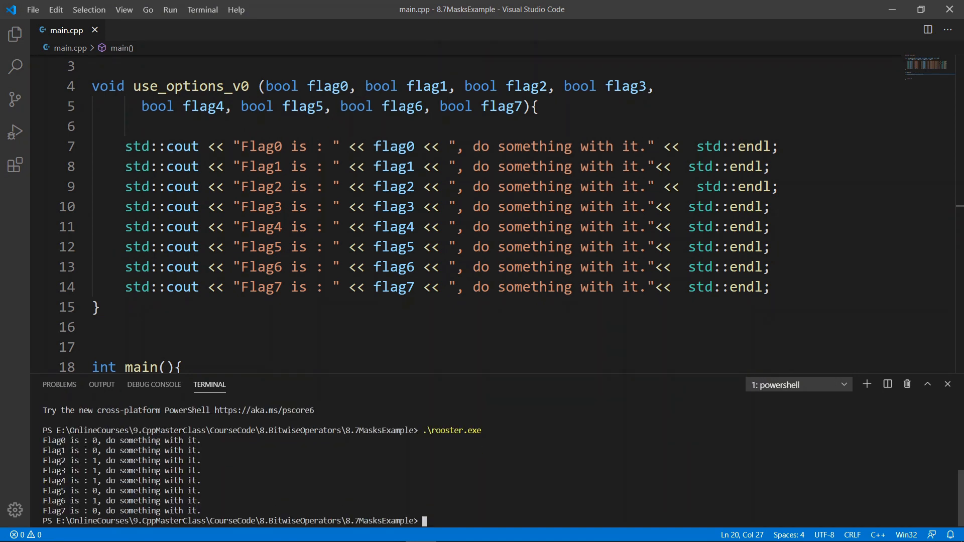
mouse_move(214, 382)
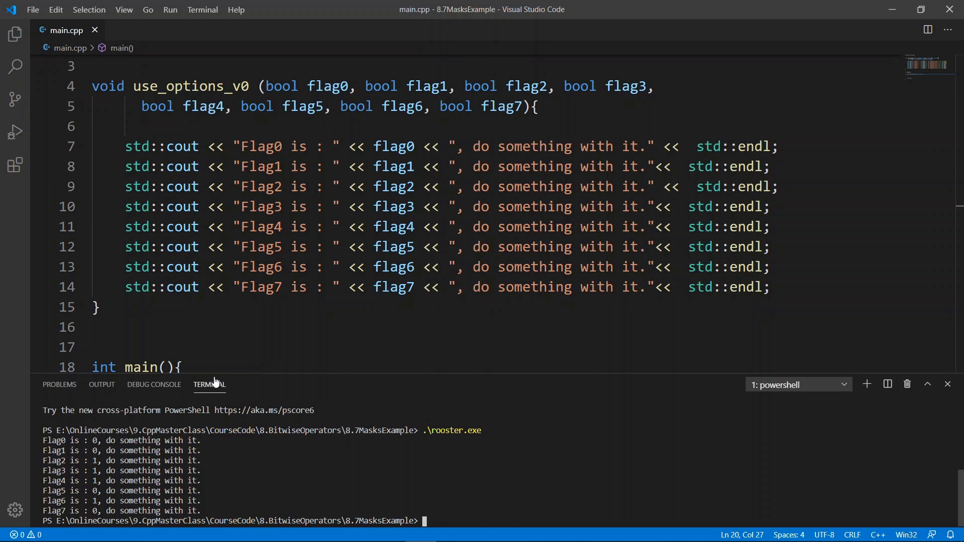
scroll(down, 3)
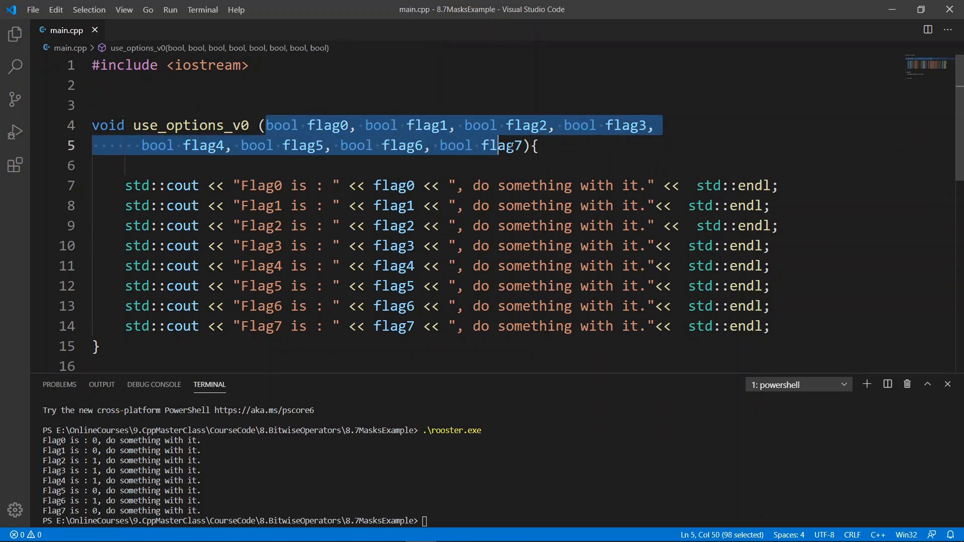
scroll(down, 3)
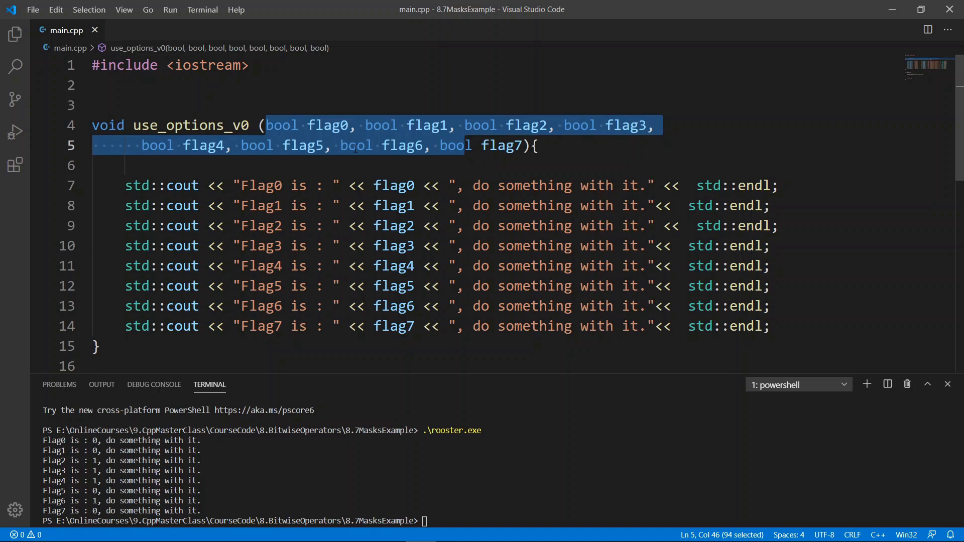
scroll(down, 3)
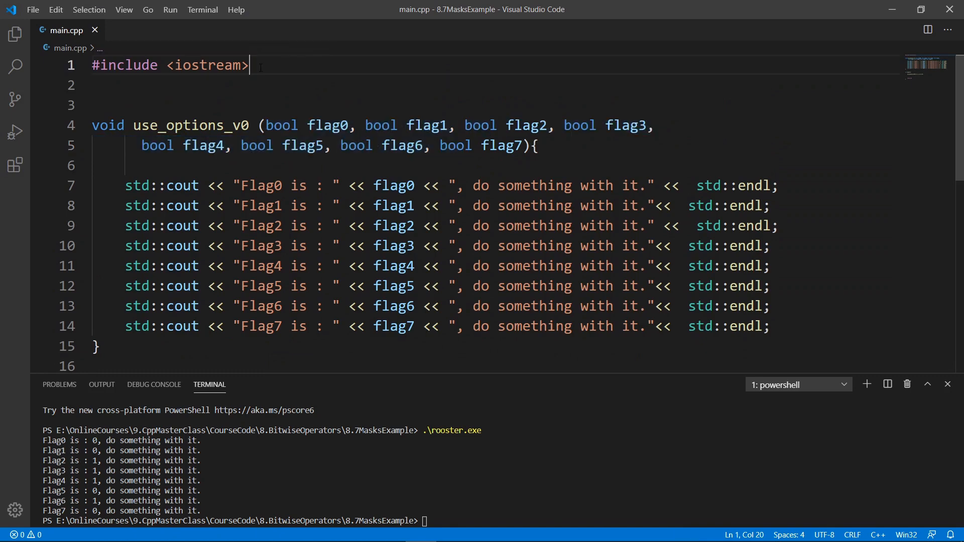
Add mask_bit_0..mask_bit_7 constants below the include and review use_options_v1's flags bit extraction.
key(enter)
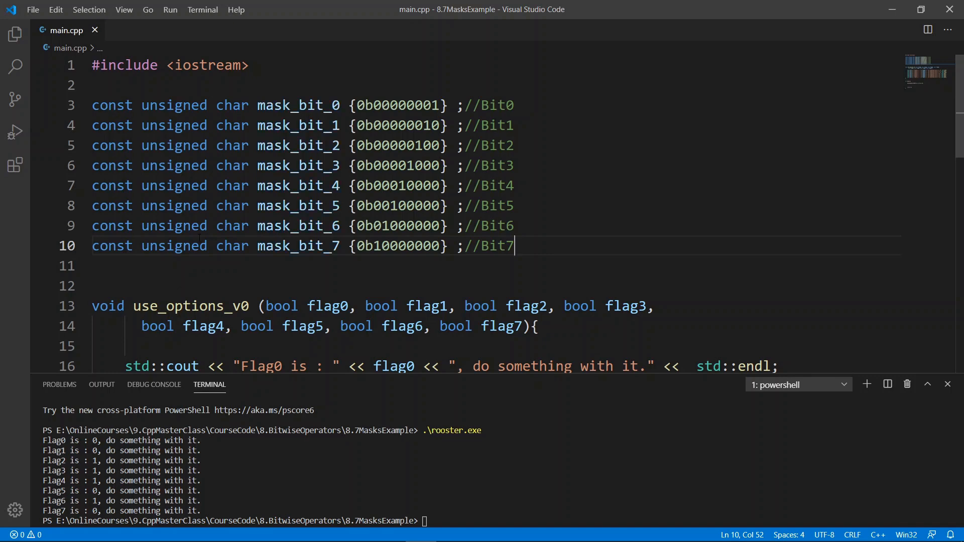
scroll(down, 3)
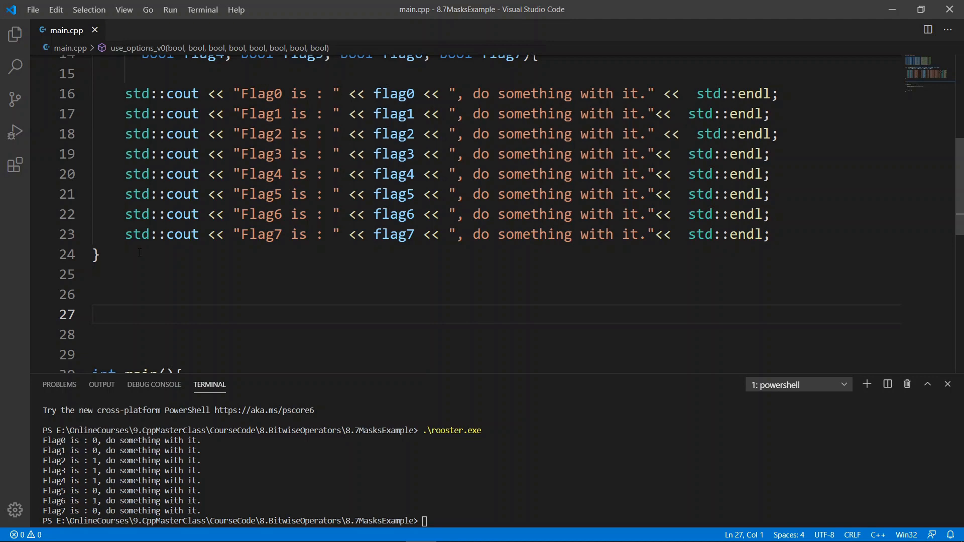
scroll(down, 3)
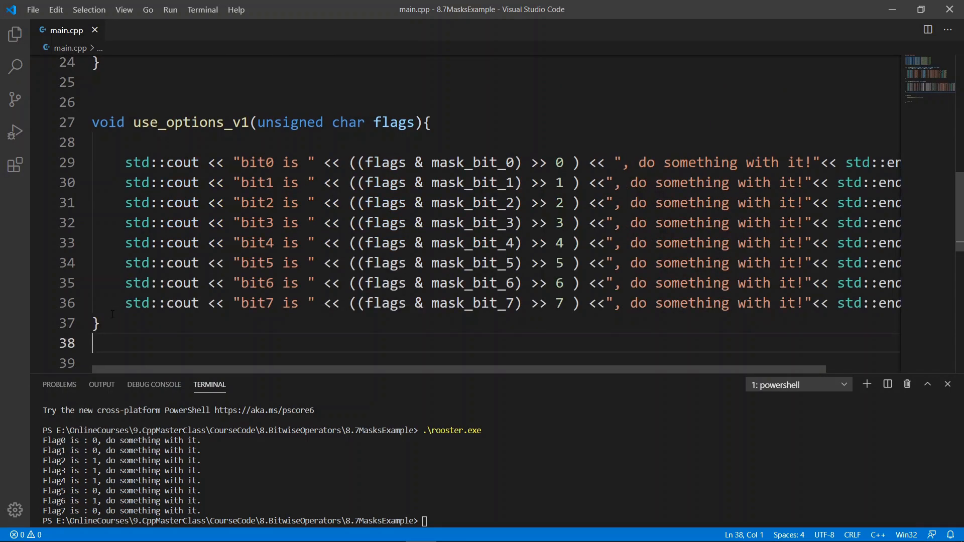
double_click(179, 122)
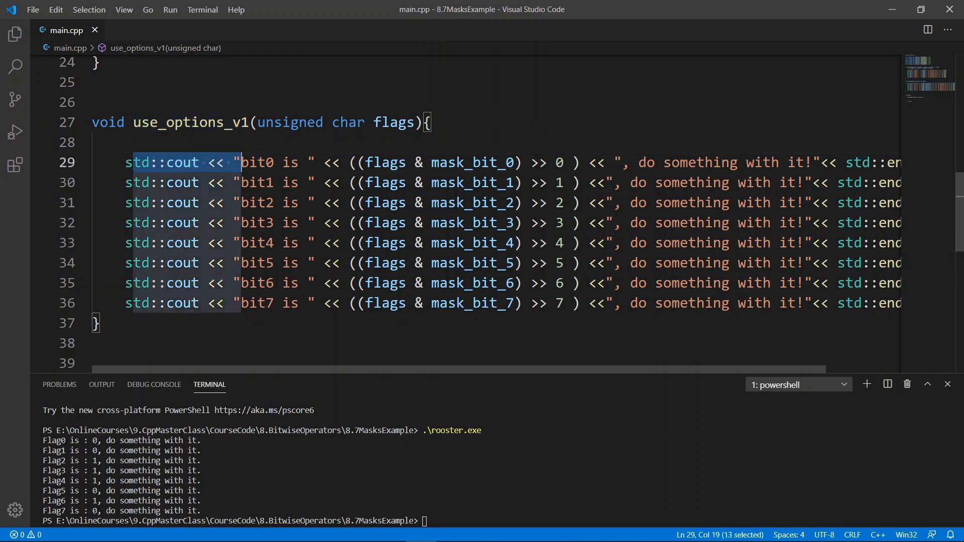
mouse_move(385, 163)
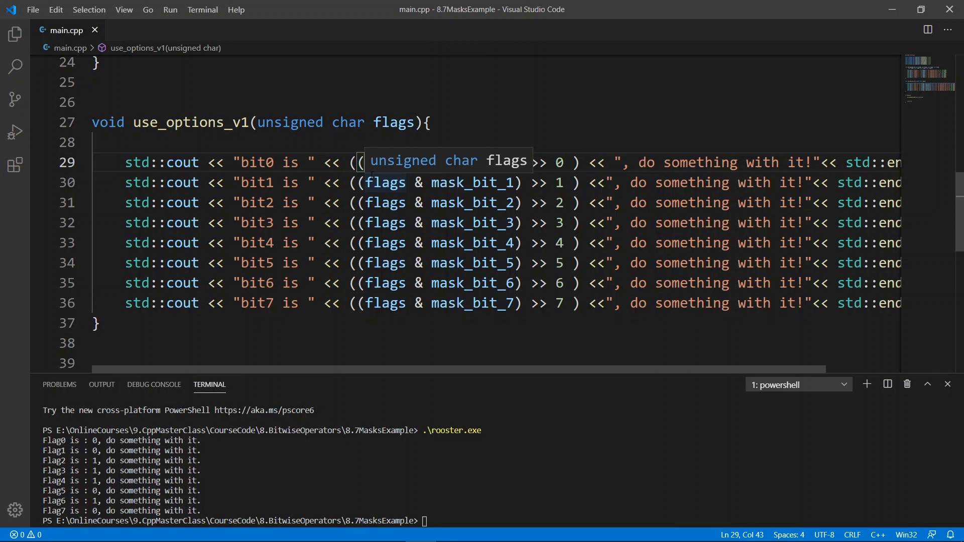
double_click(547, 162)
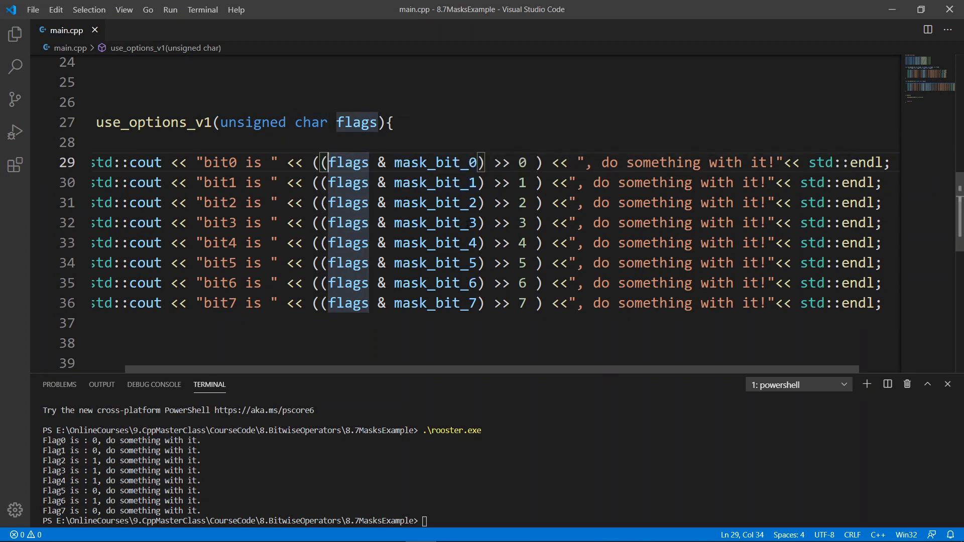
Compare use_options_v0's eight-bool signature with use_options_v1's single unsigned char flags.
scroll(up, 3)
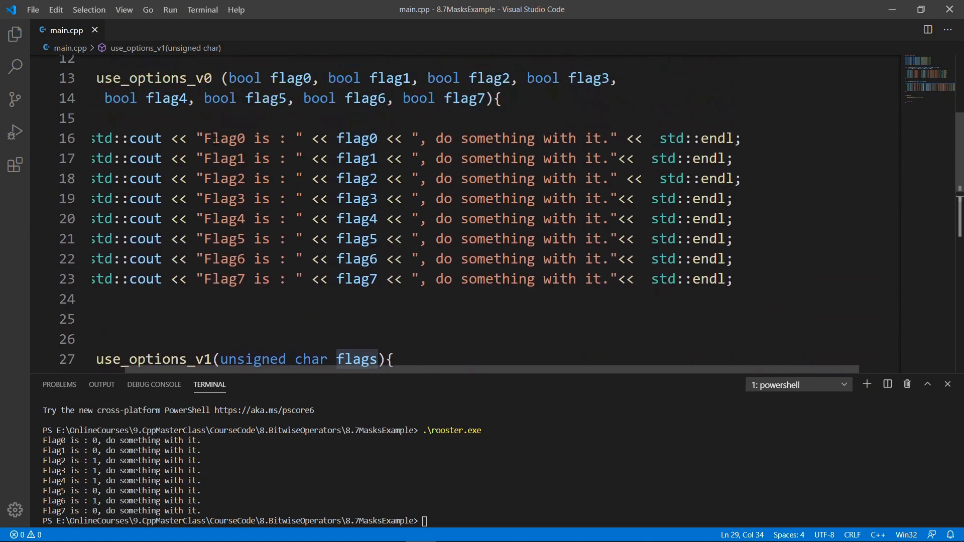
double_click(203, 77)
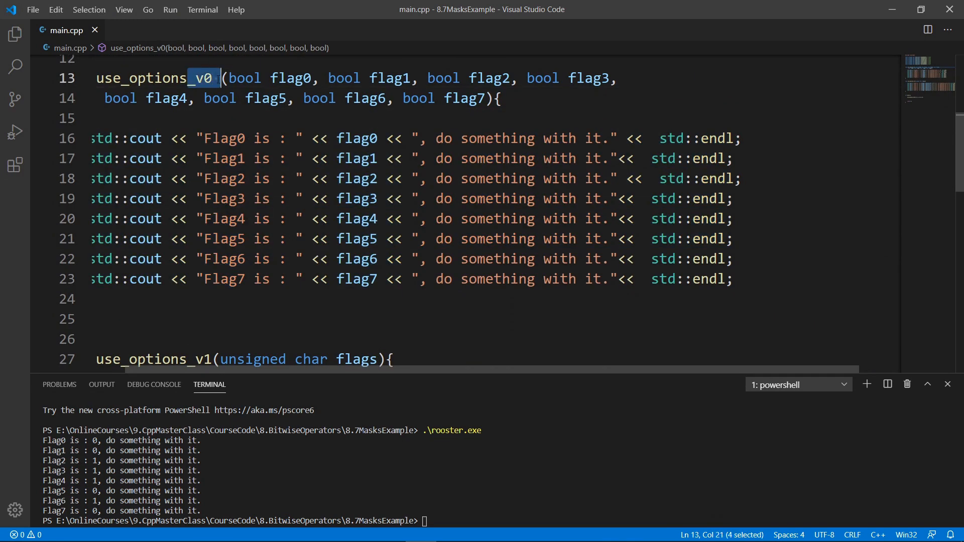
scroll(down, 3)
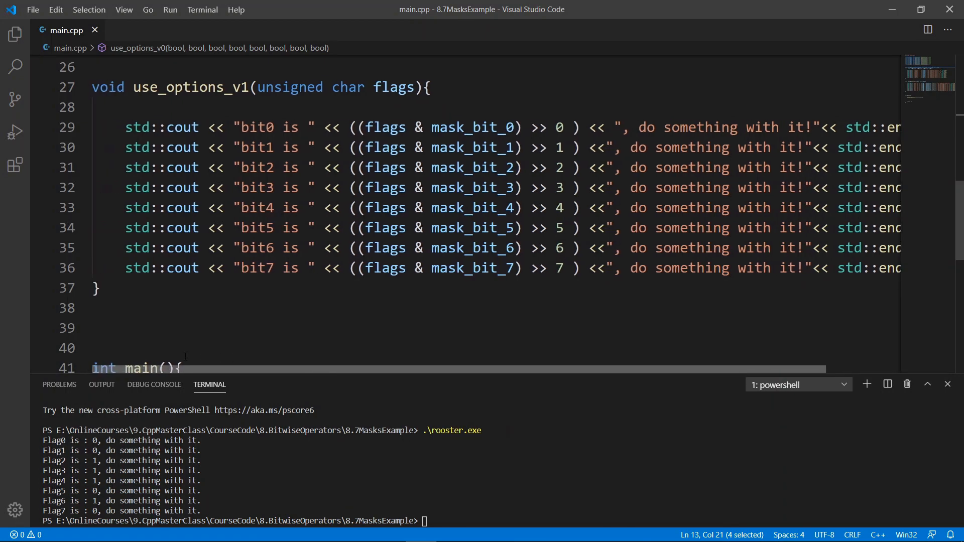
scroll(down, 3)
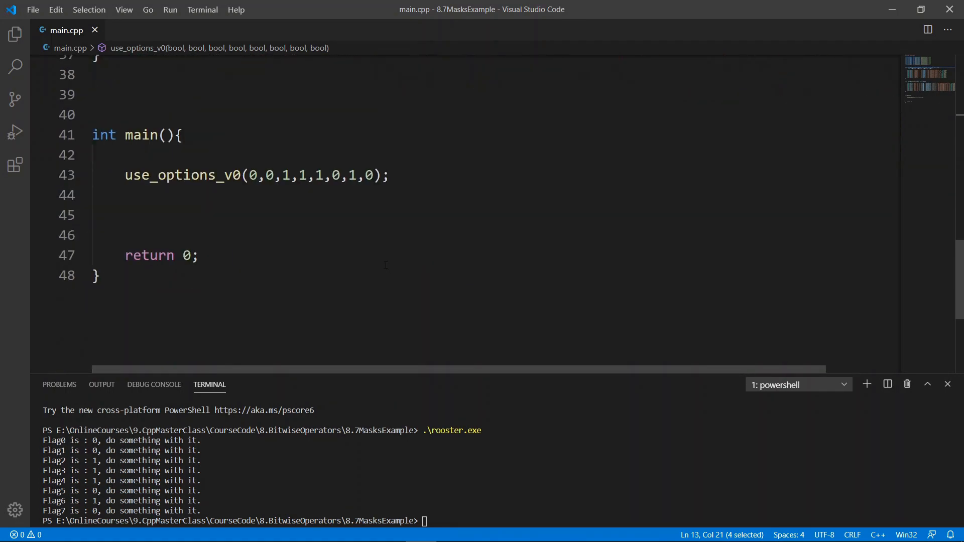
Call use_options_v1(mask_bit_2 | mask_bit_3 | mask_bit_4 | mask_bit_6); after the v0 call in main.
click(390, 175)
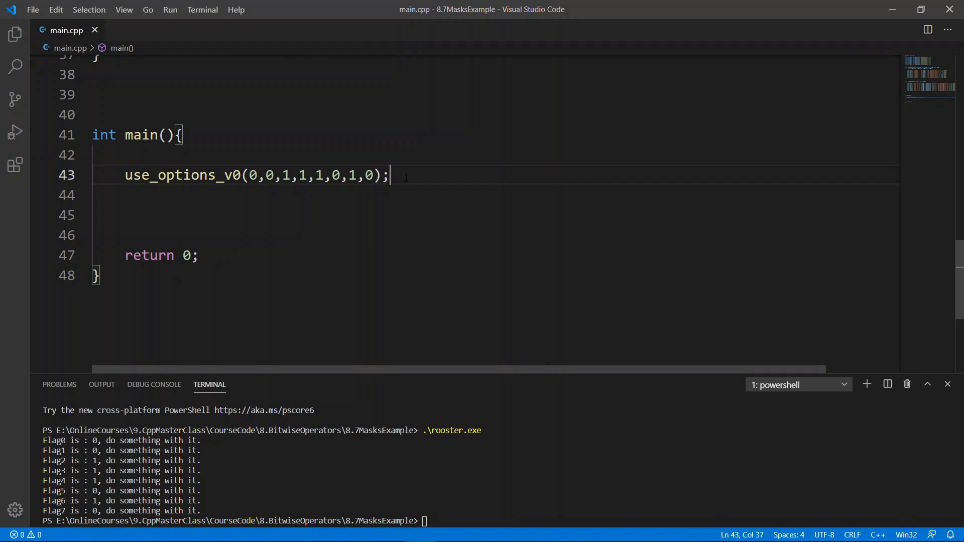
text(use_options_v1(mask_bit_2 | mask_bit_3 | mask_bit_4 | mask_bit_6);)
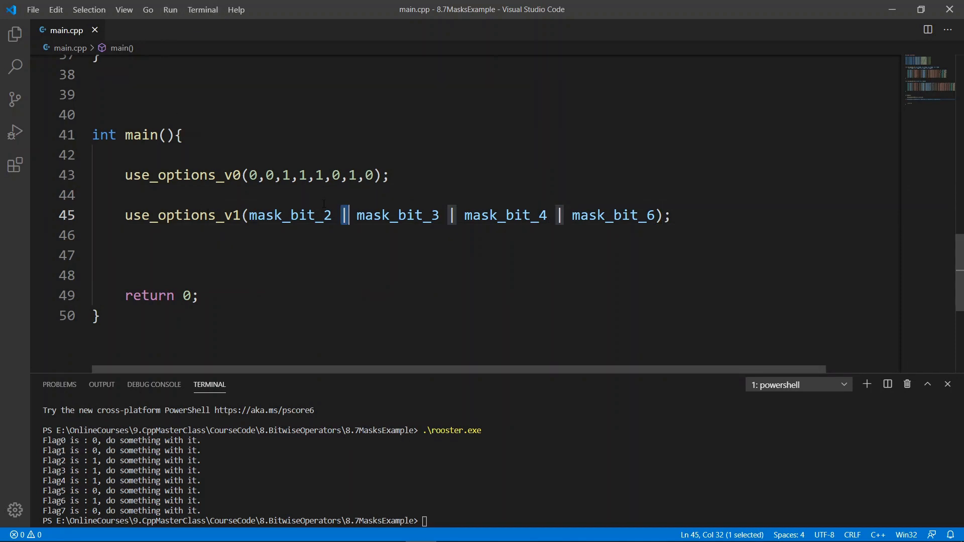
Print a dashed separator line with std::cout above the use_options_v1 call.
key(Enter)
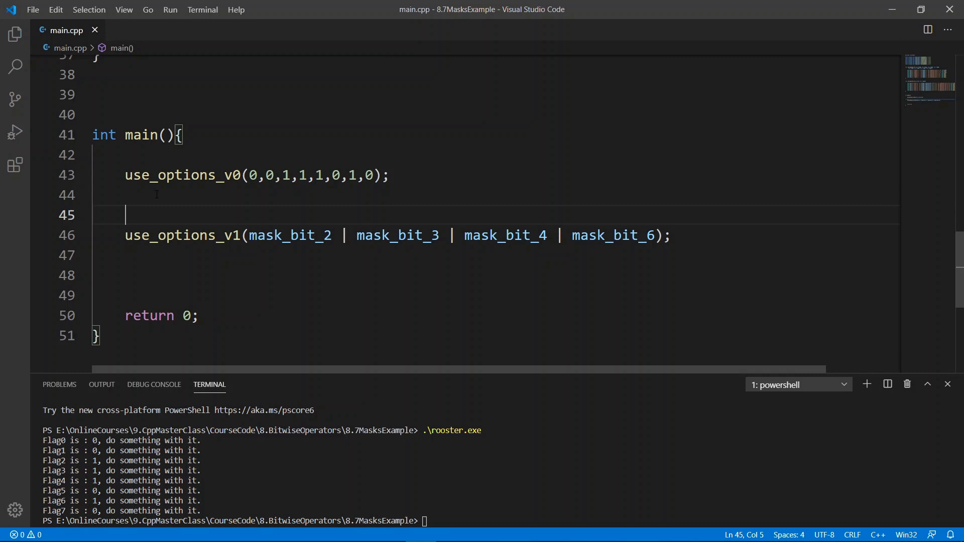
text(std::co)
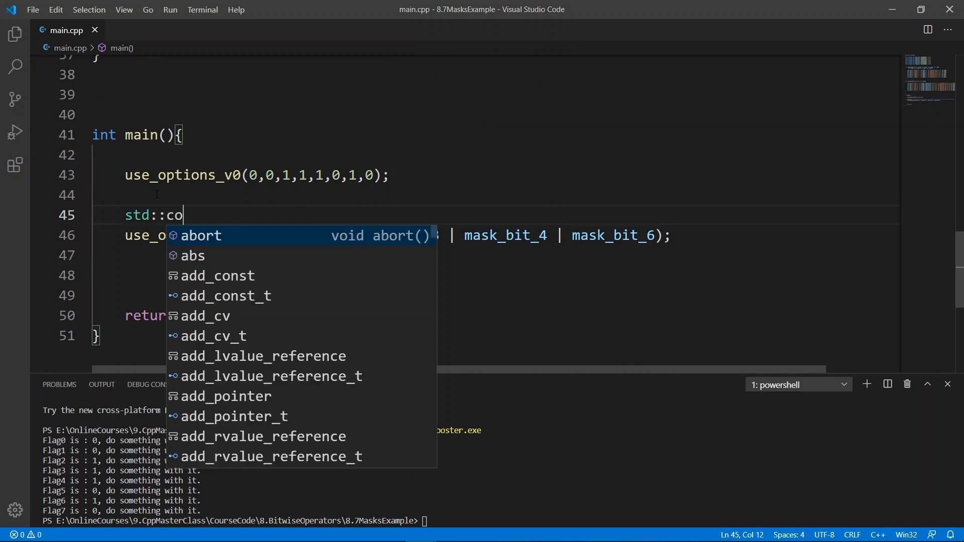
text(ut << "-")
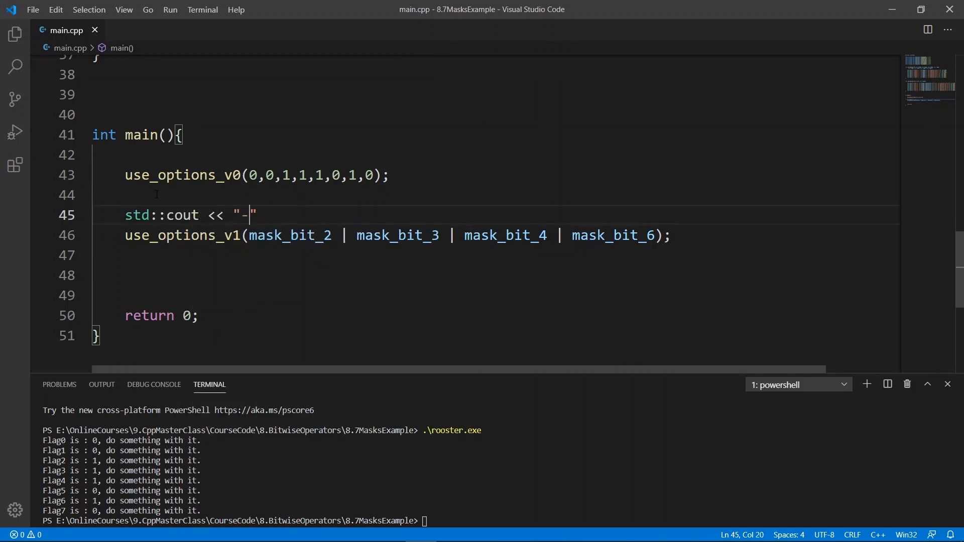
text(----------------------" << std::endl;)
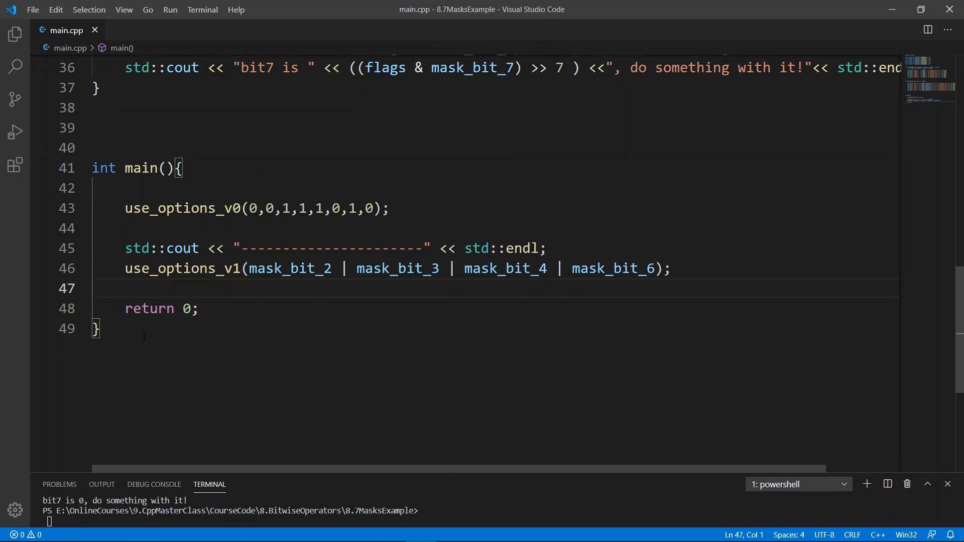
mouse_move(311, 393)
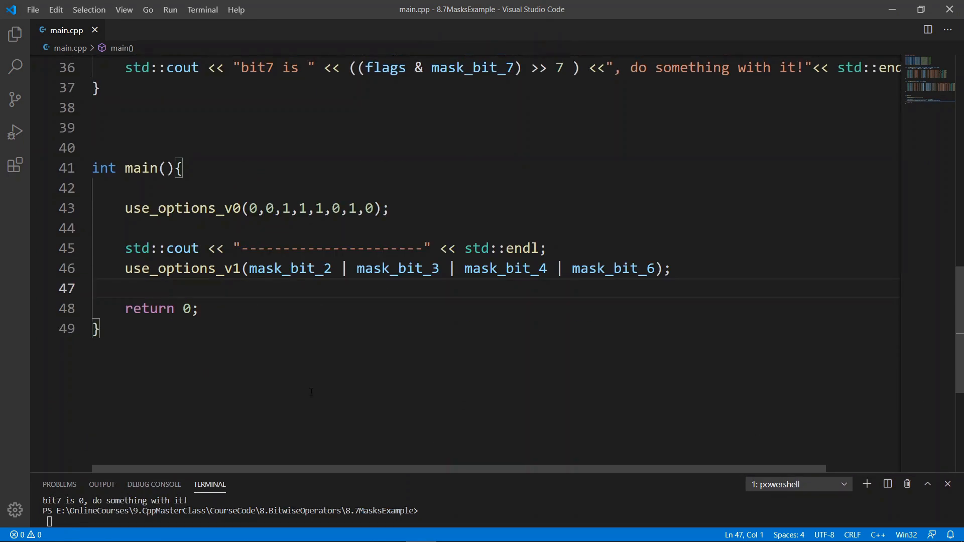
scroll(up, 3)
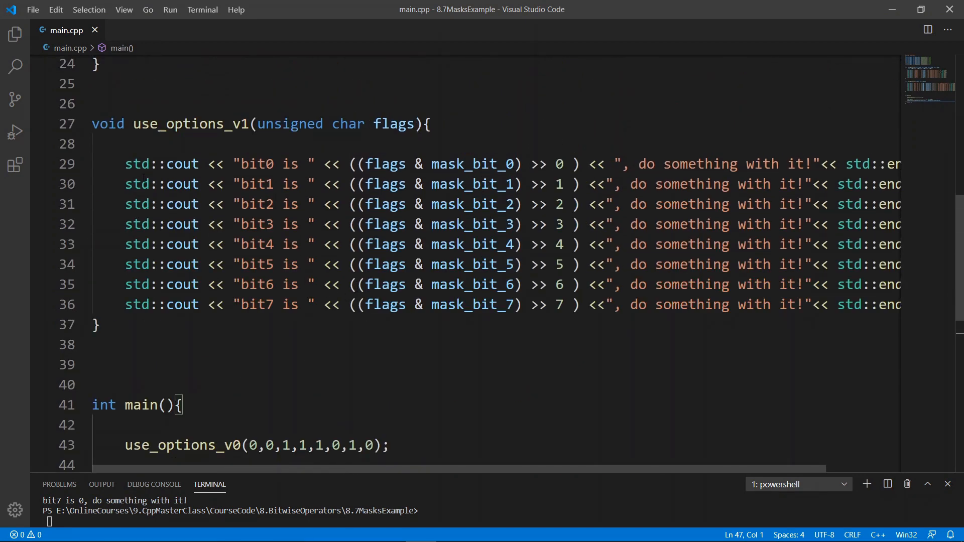
scroll(down, 3)
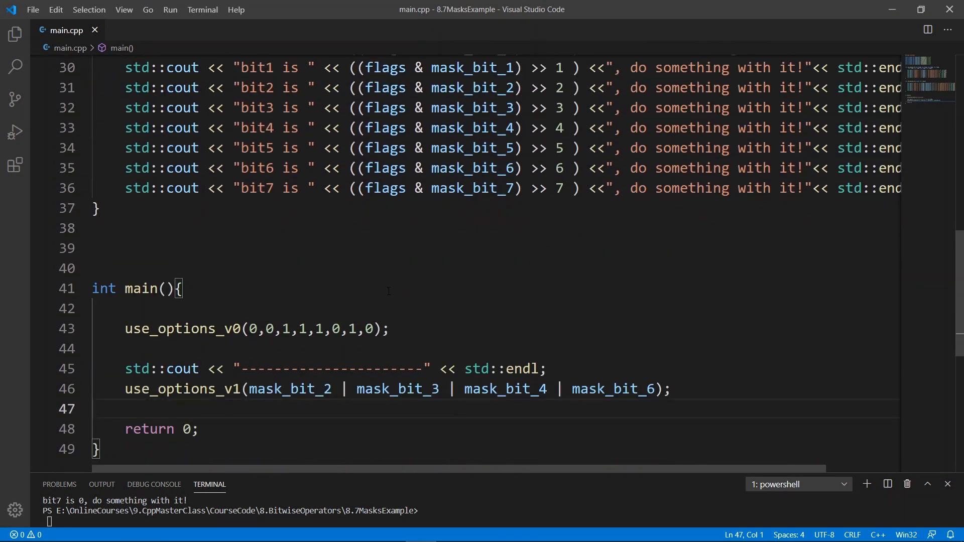